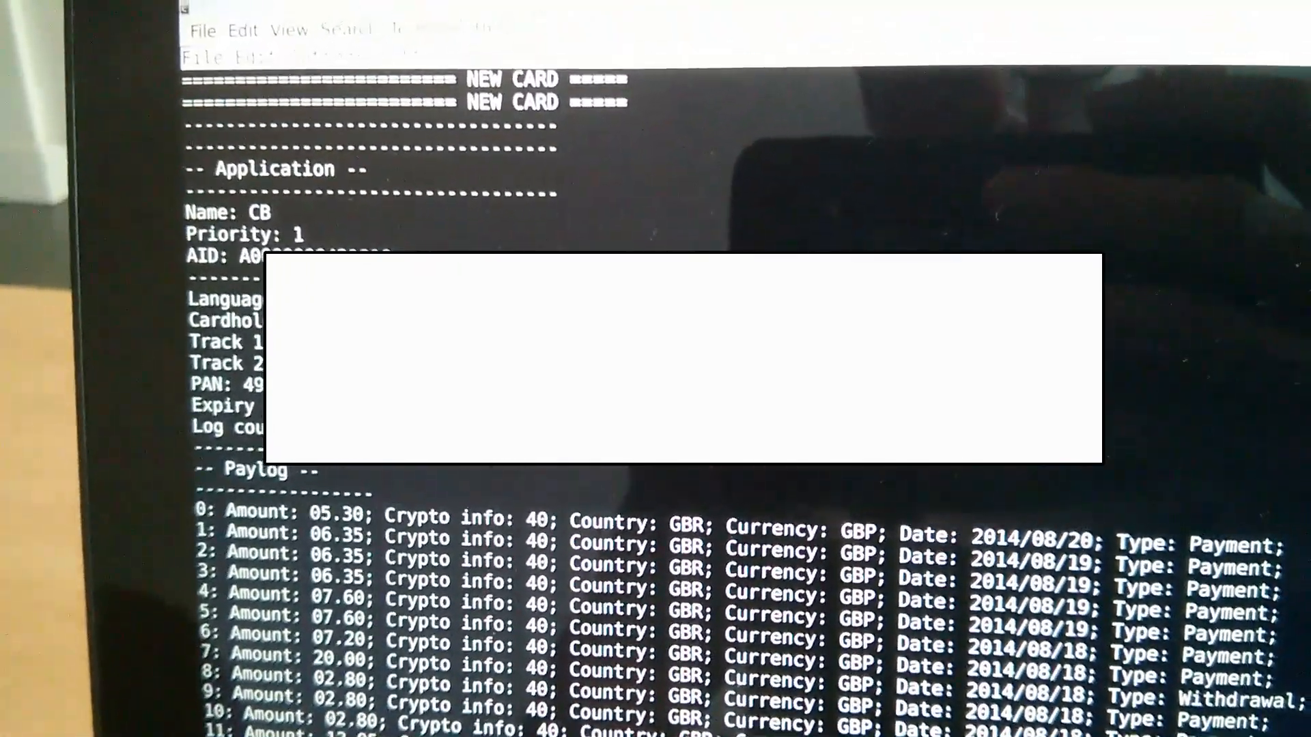
{"action": "scroll", "scroll_direction": "down", "scroll_amount": 3}
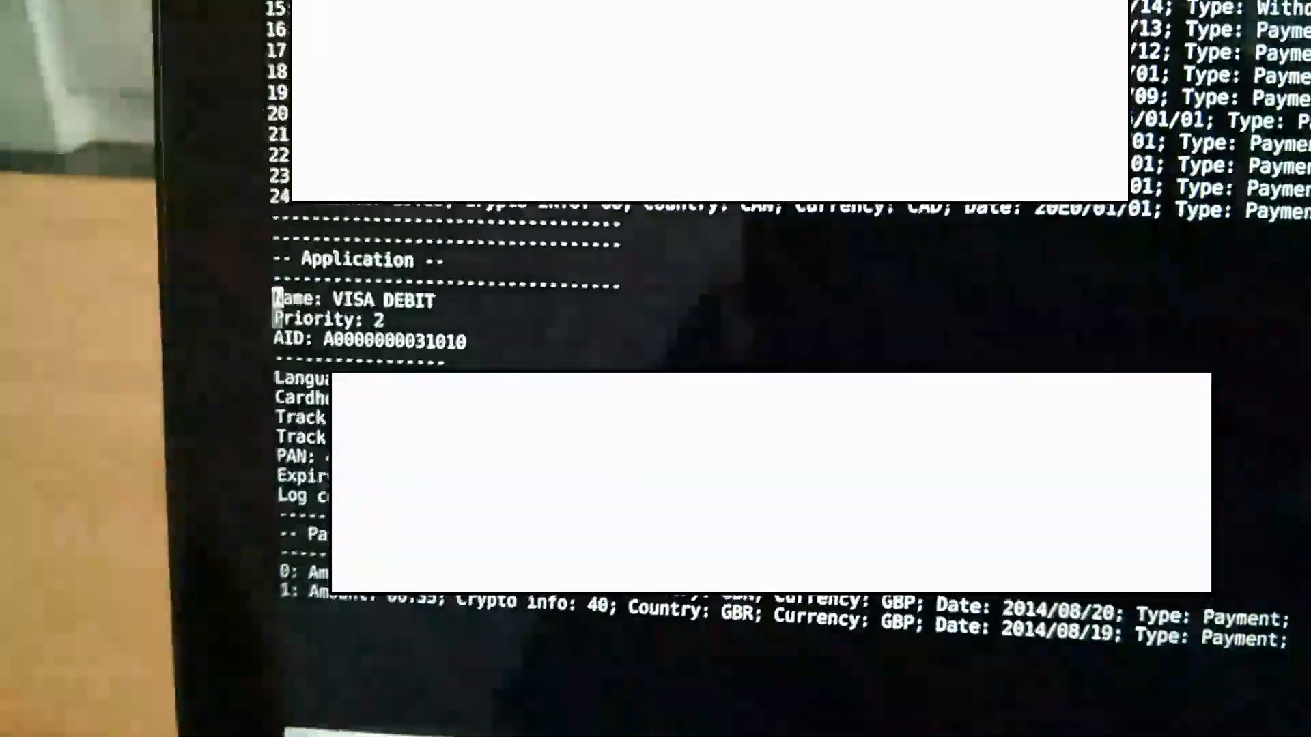